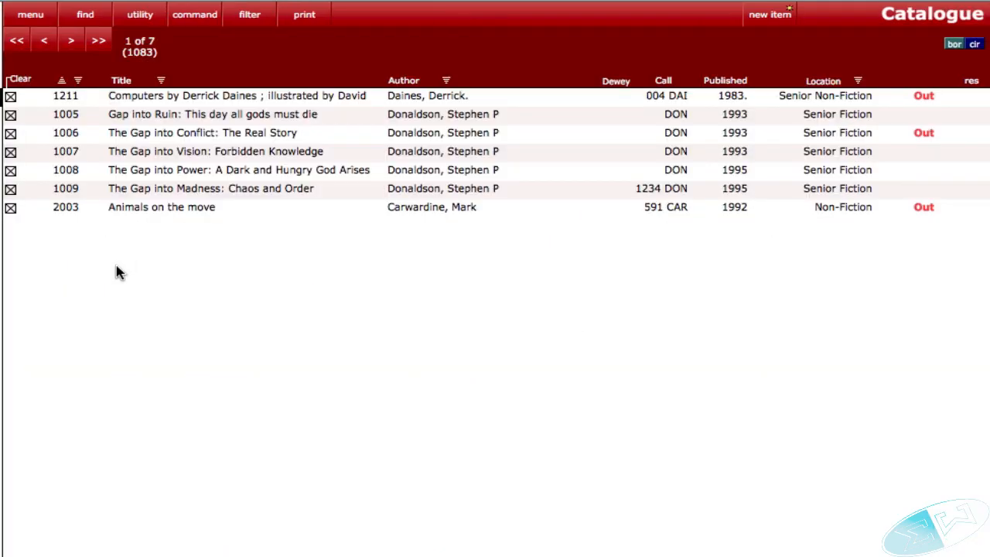
mouse_move(178, 223)
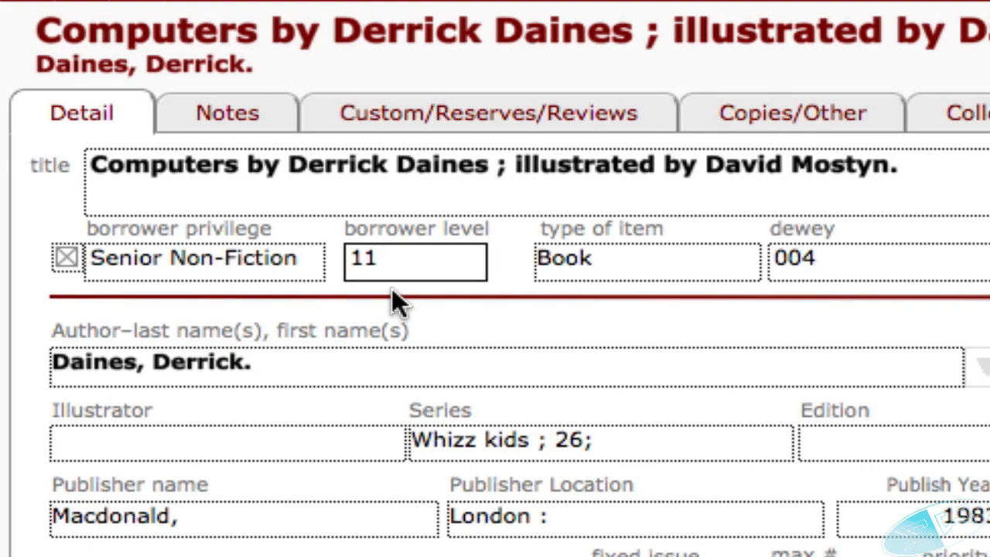
Step: Check the Borrower Level field on the catalogue record 'Gap into Ruin' (level 18, seniors only)
click(414, 260)
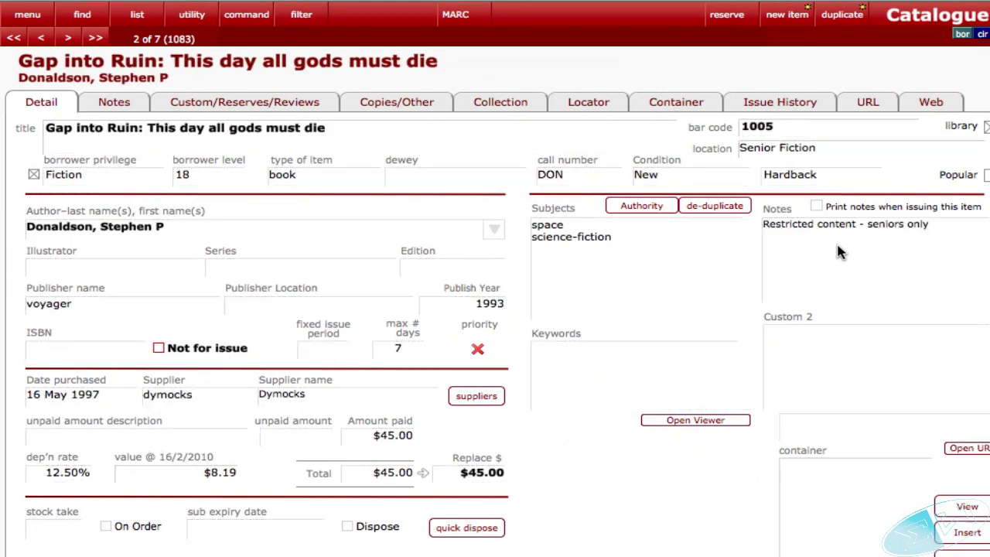
mouse_move(845, 238)
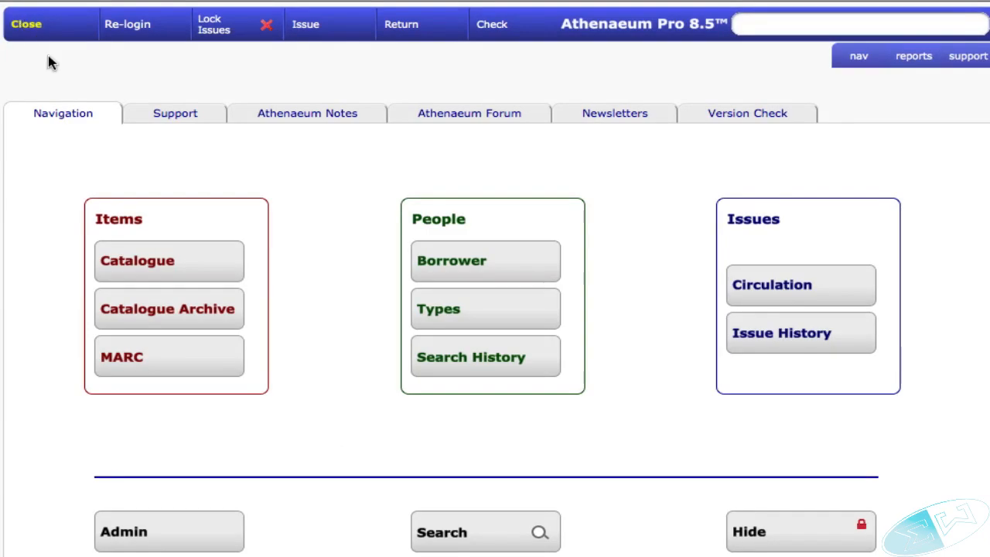
mouse_move(116, 149)
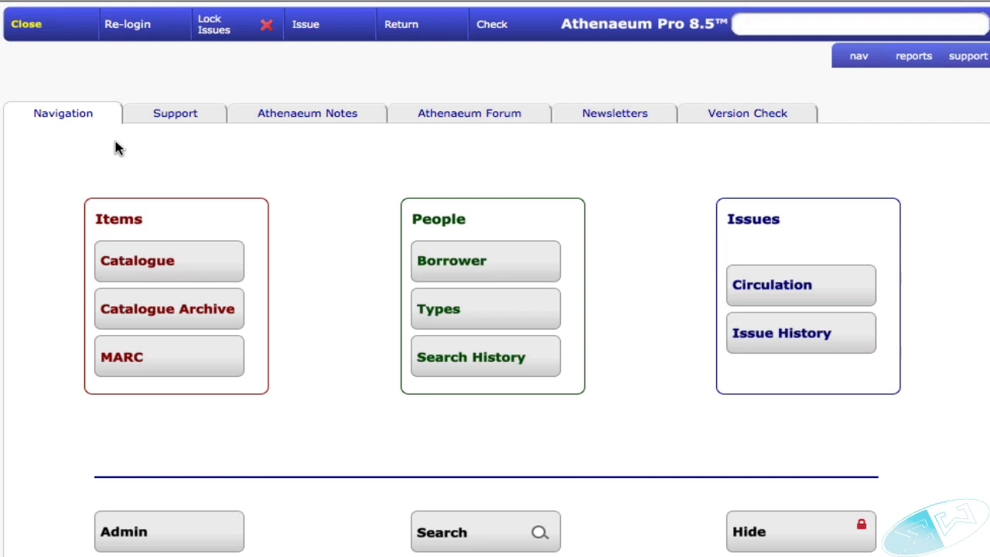
click(486, 309)
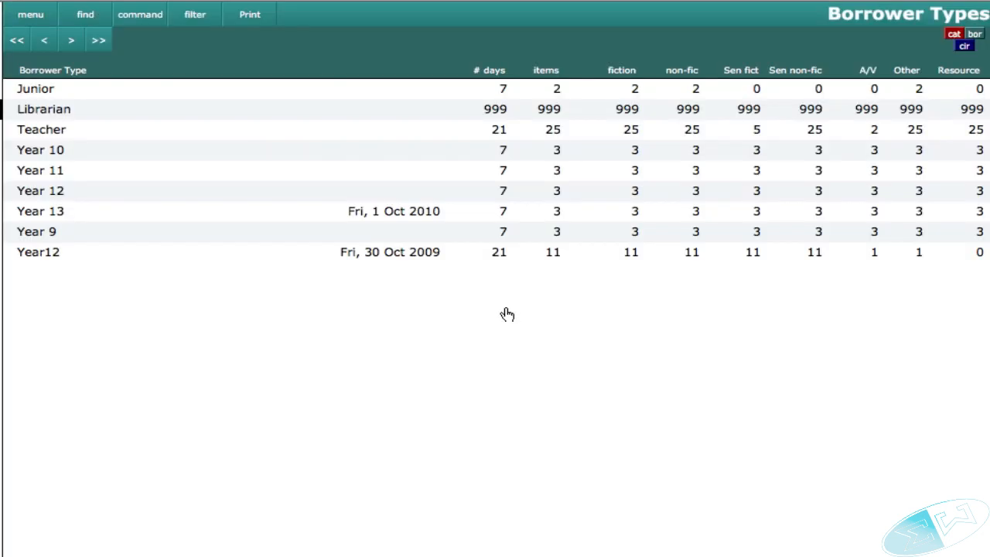
mouse_move(456, 124)
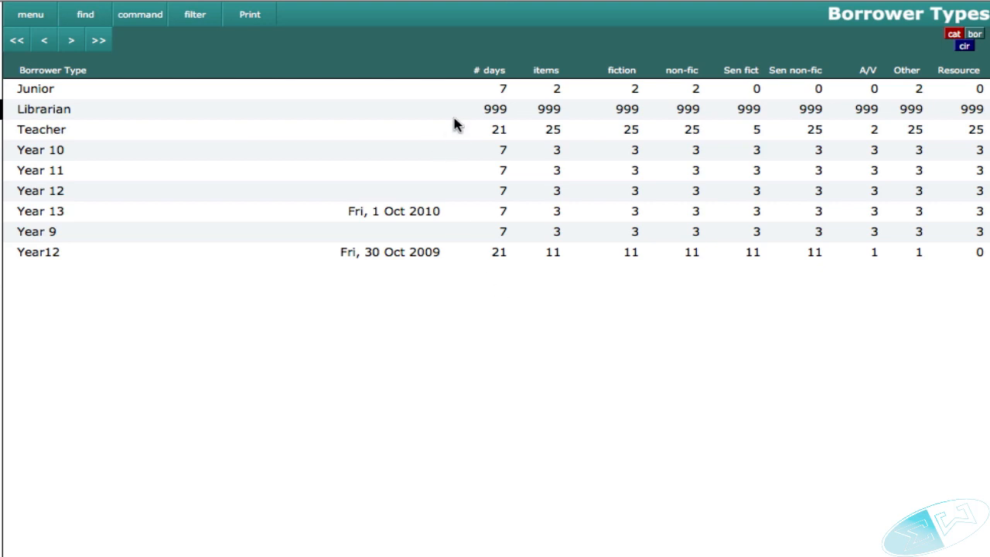
mouse_move(457, 96)
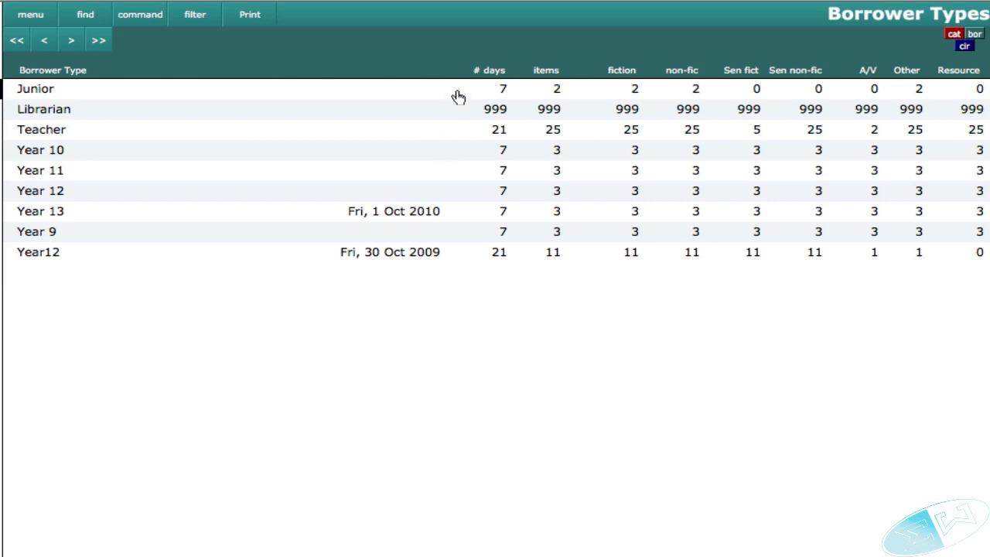
click(34, 88)
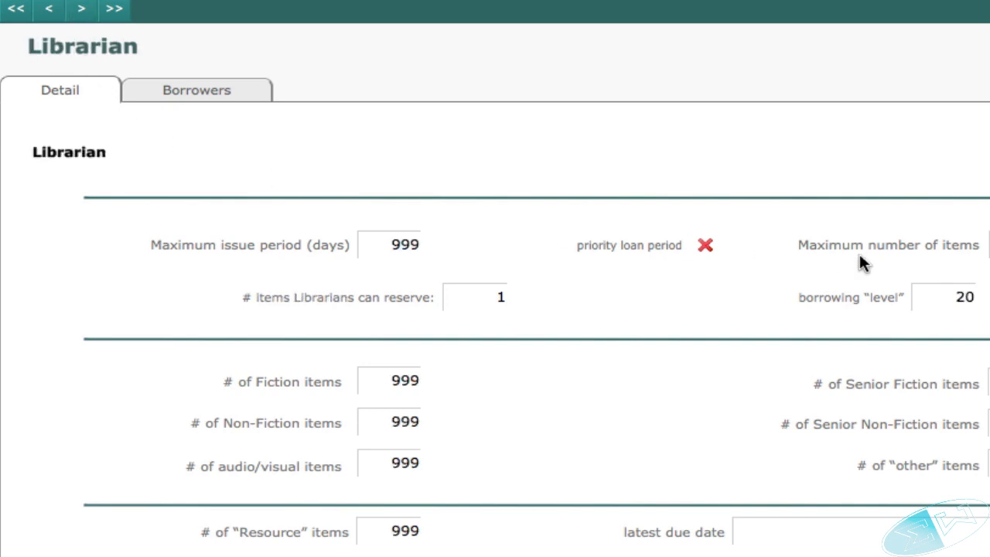
mouse_move(956, 306)
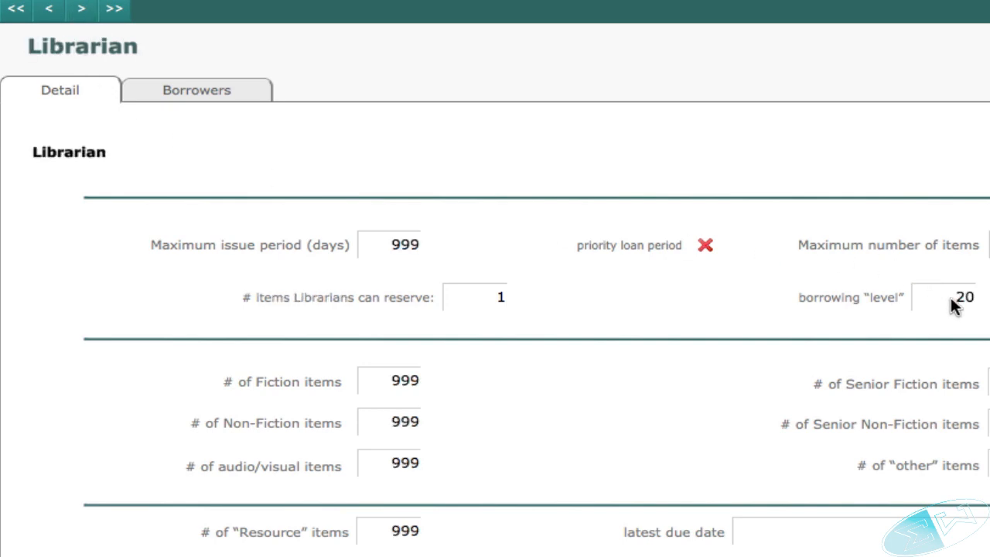
click(81, 10)
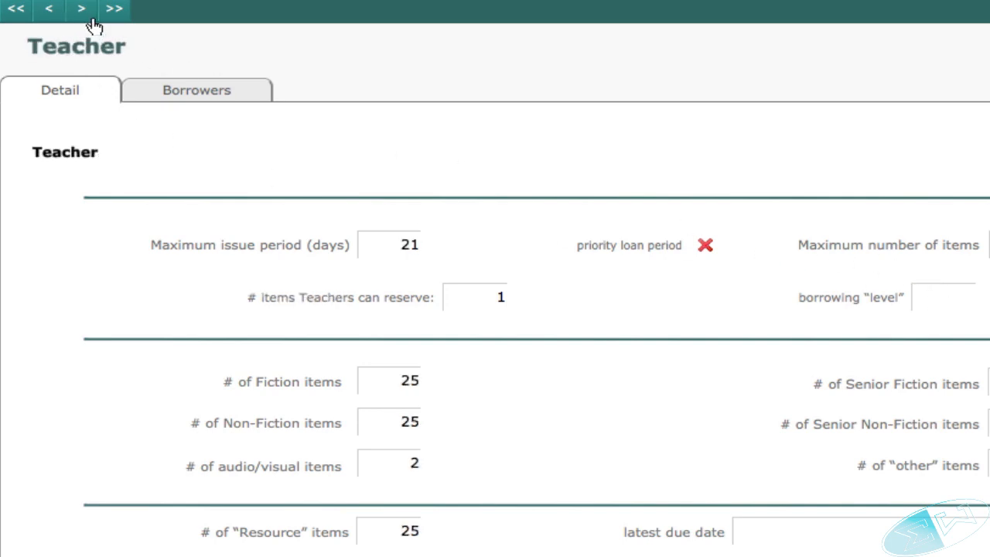
click(80, 9)
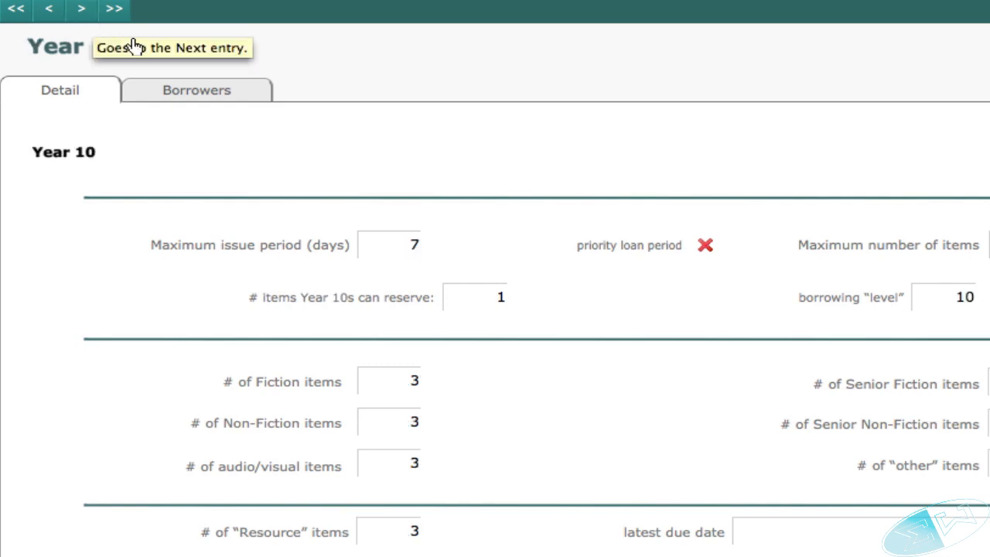
mouse_move(985, 324)
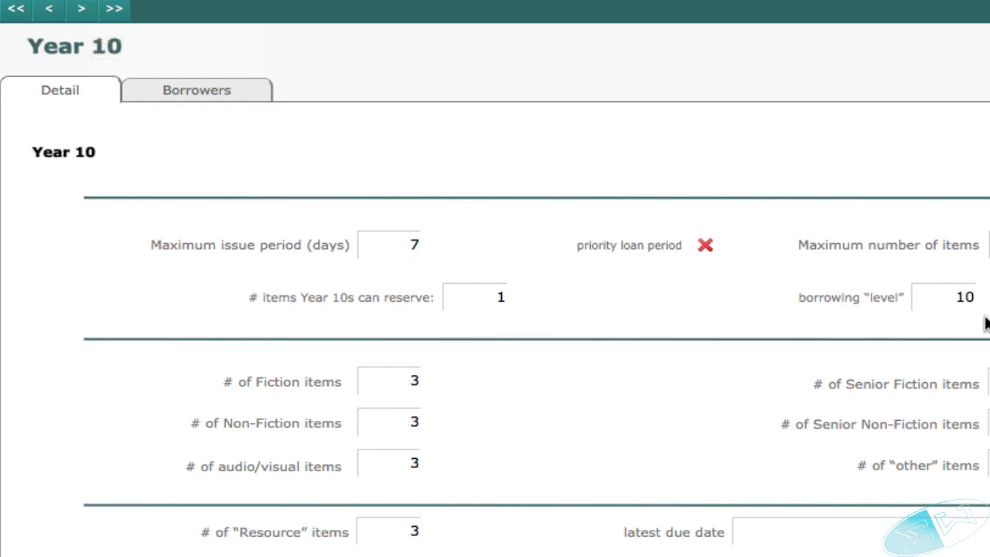
click(80, 10)
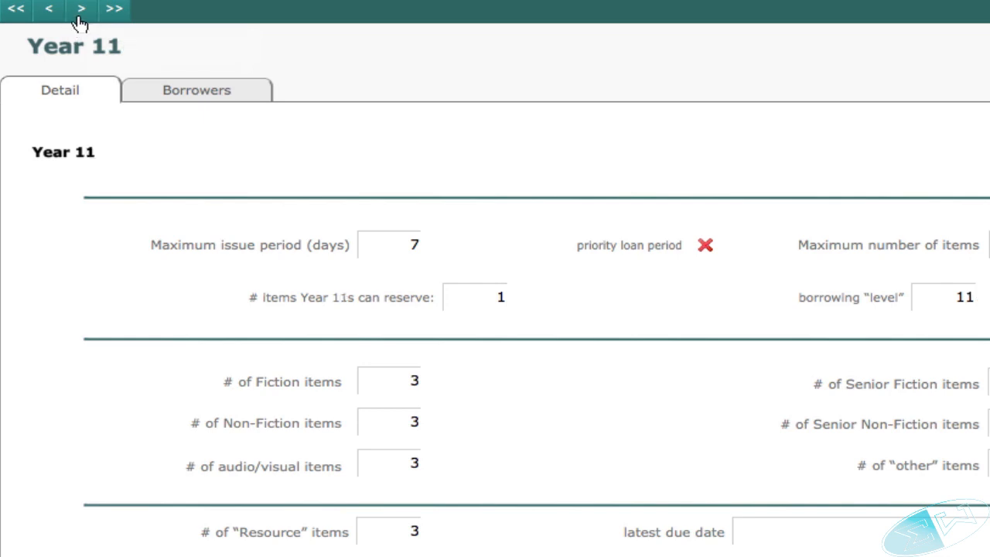
click(81, 10)
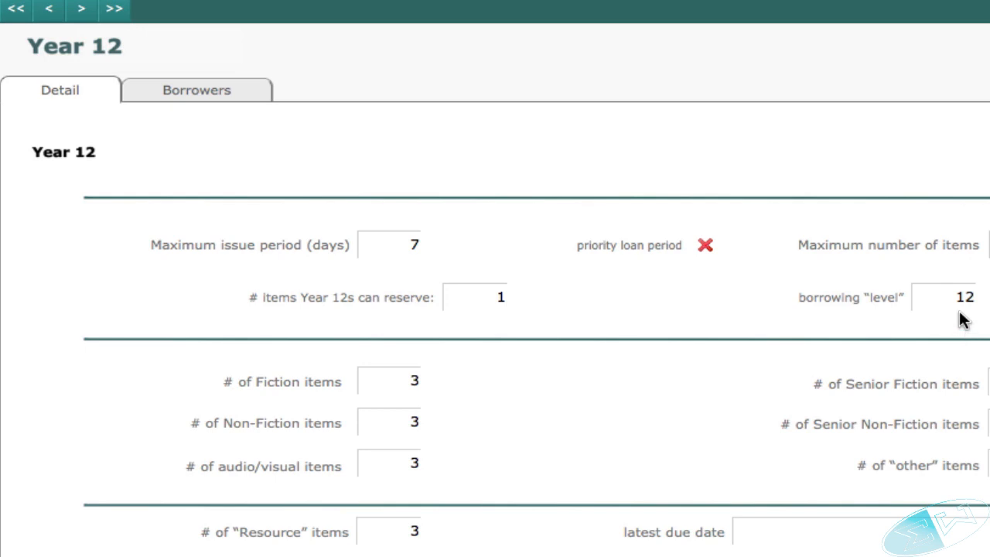
mouse_move(920, 333)
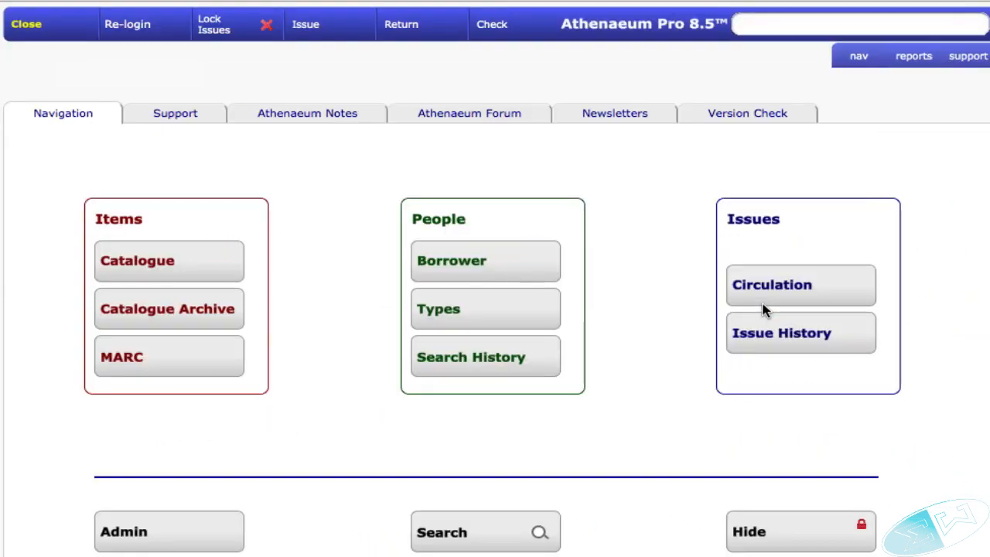
click(486, 260)
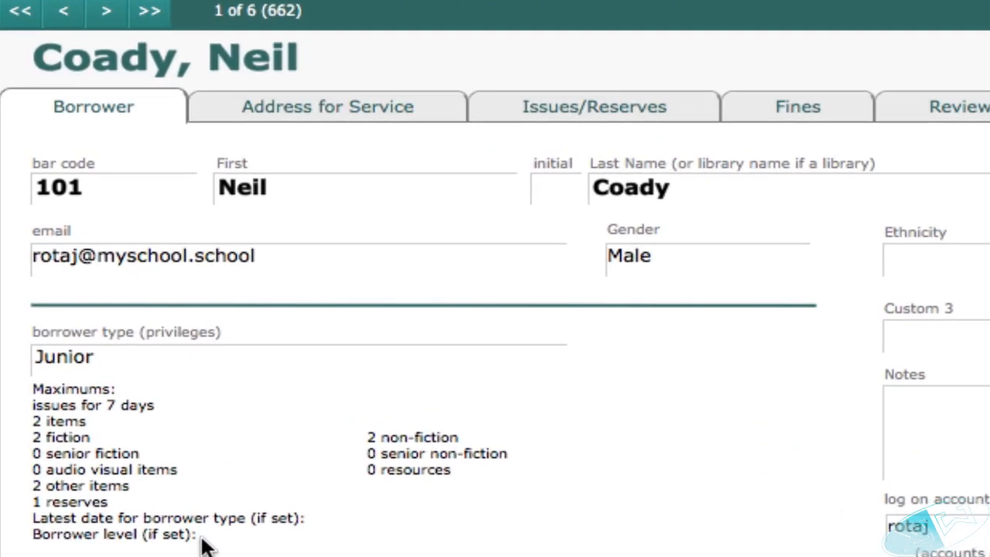
click(105, 13)
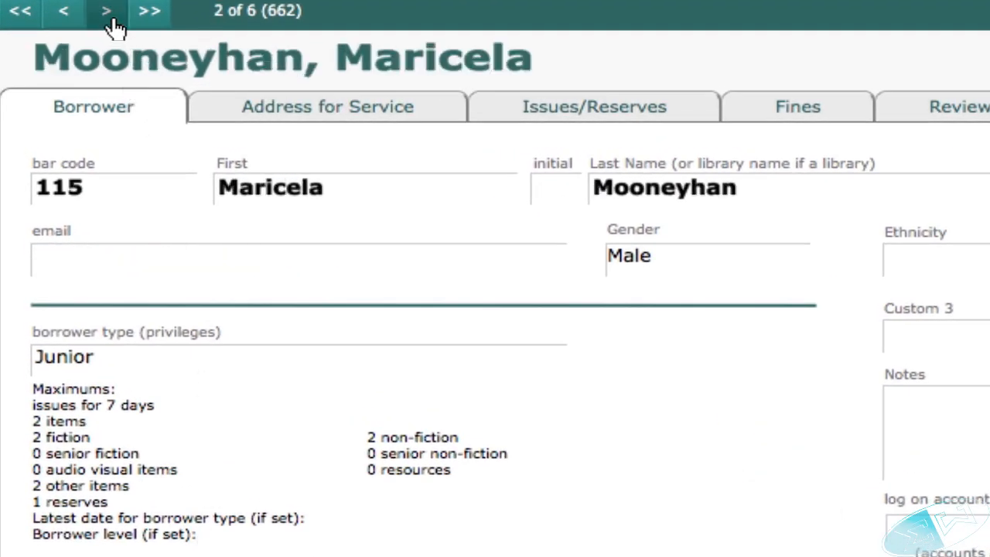
click(106, 11)
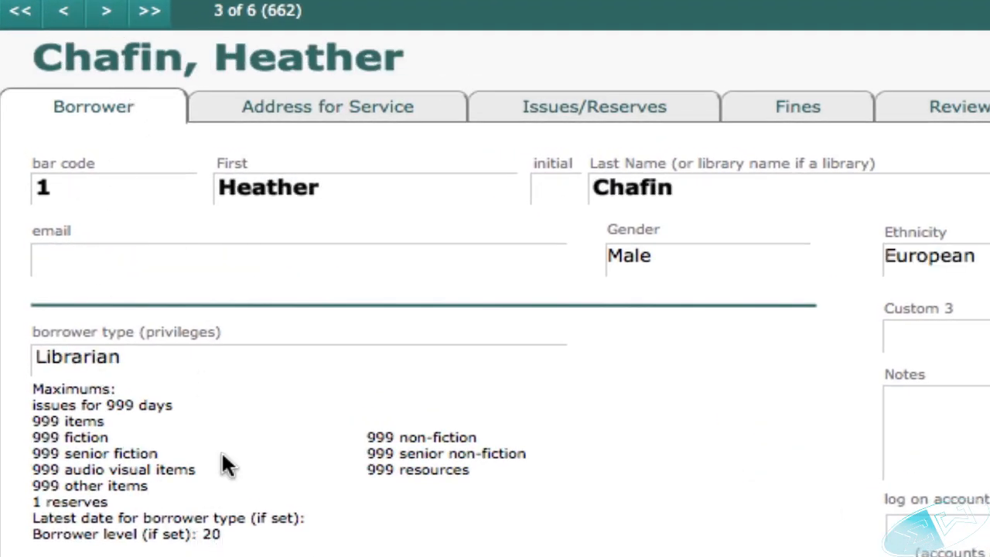
click(106, 10)
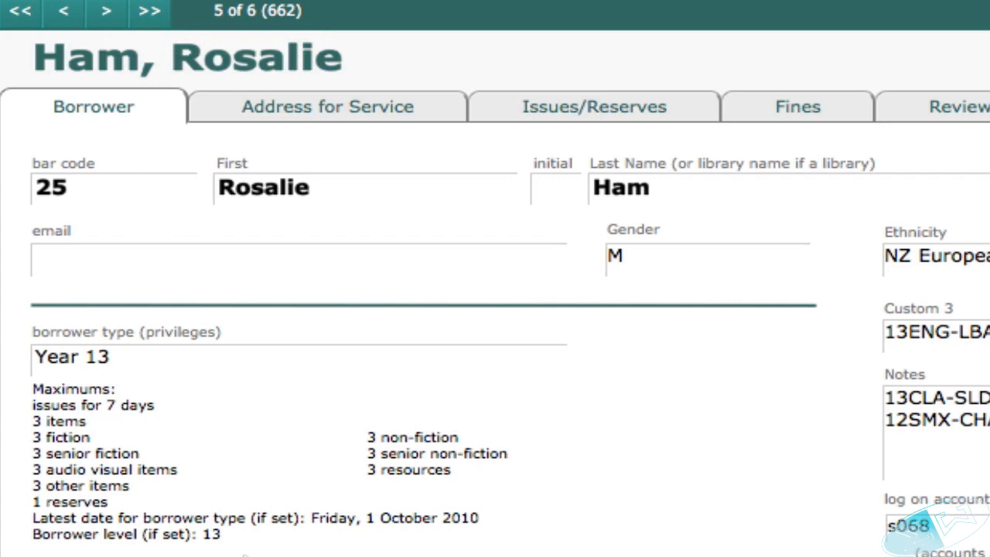
mouse_move(94, 383)
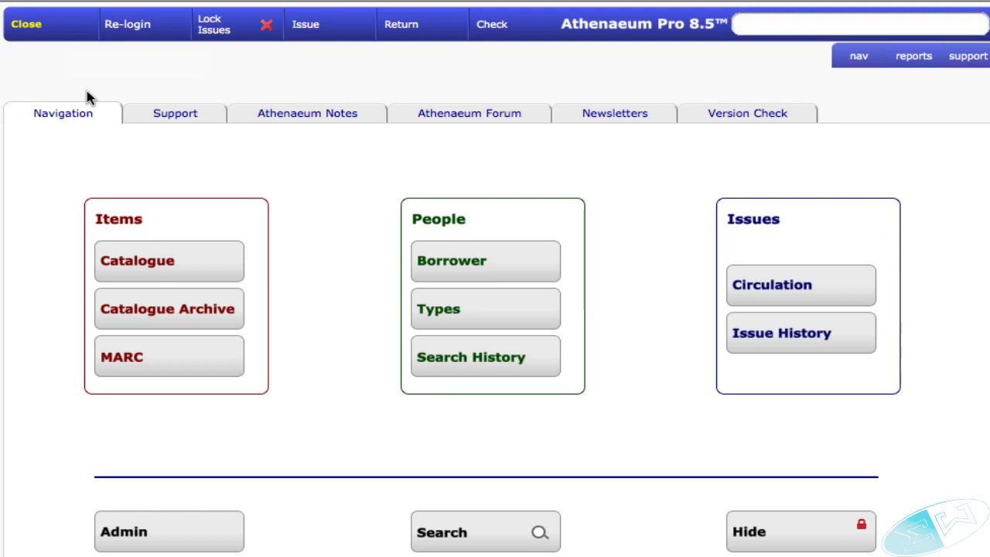
mouse_move(303, 53)
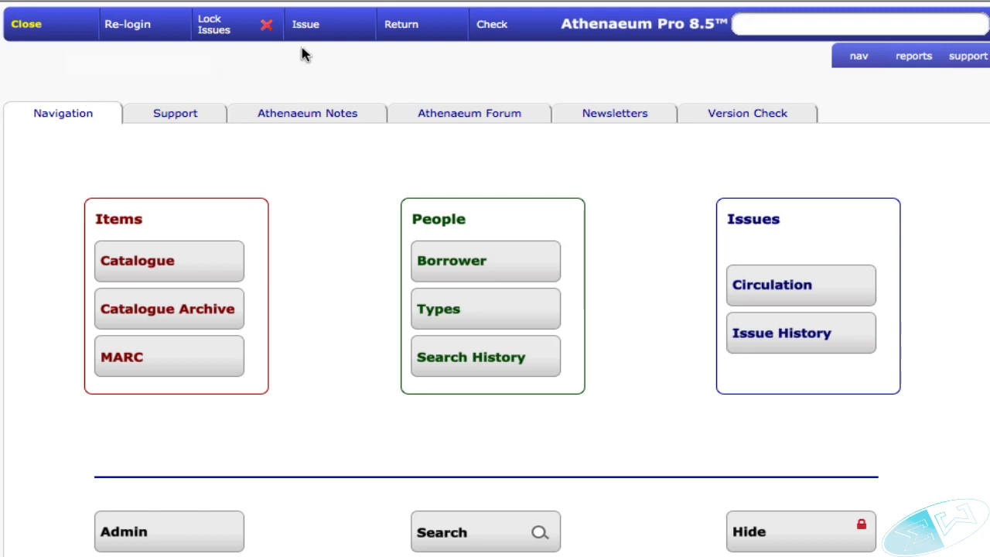
click(305, 25)
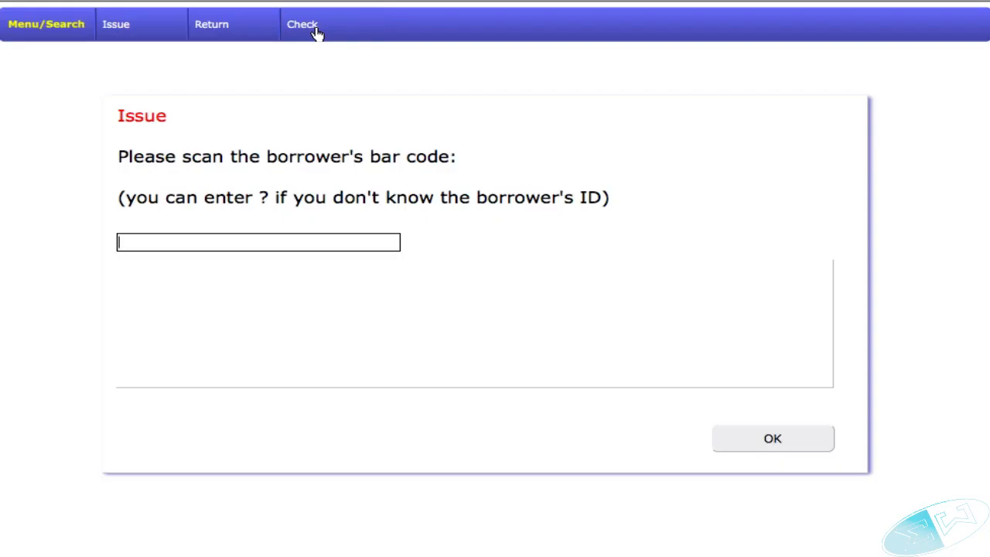
text(101)
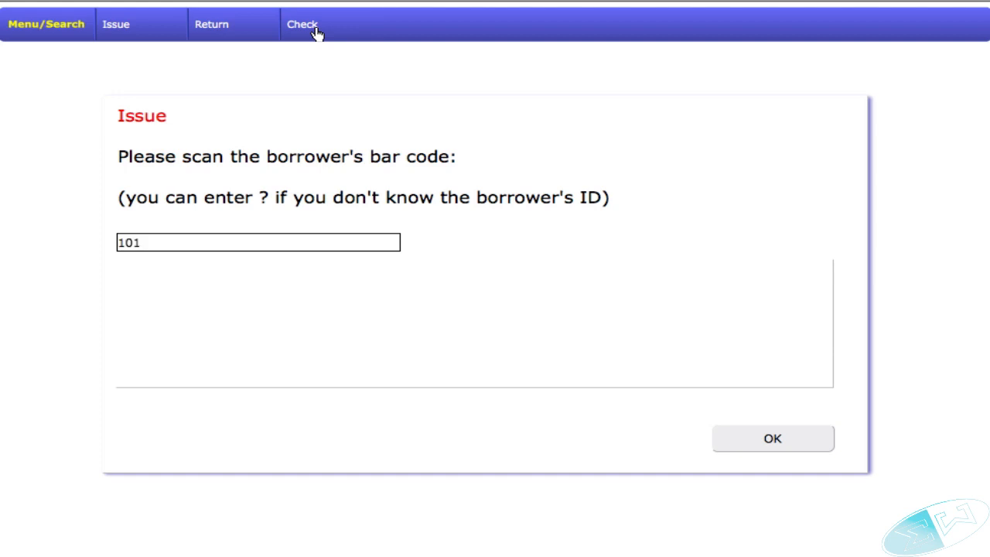
click(770, 440)
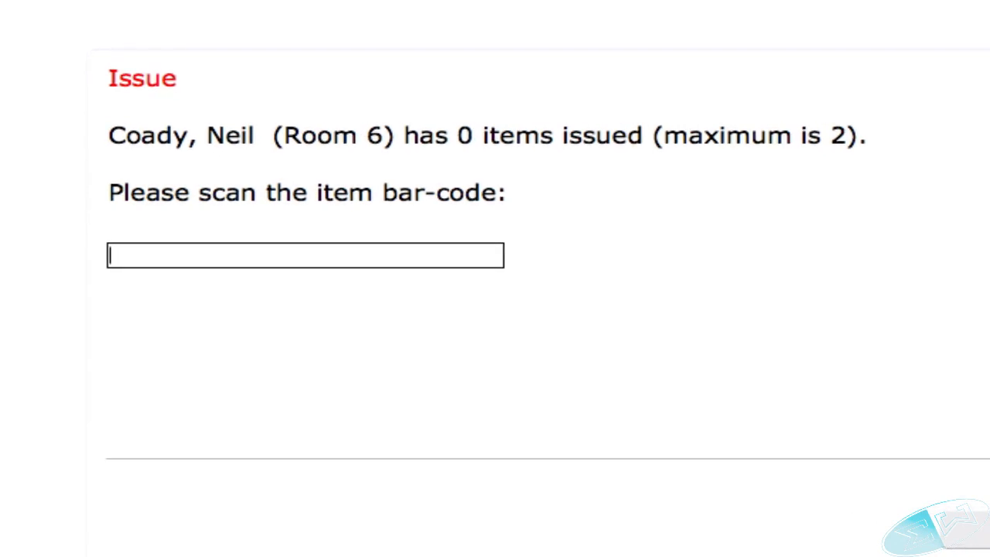
Step: Attempt to issue item 1005, which is declined because its borrower level exceeds the borrower's
text(1)
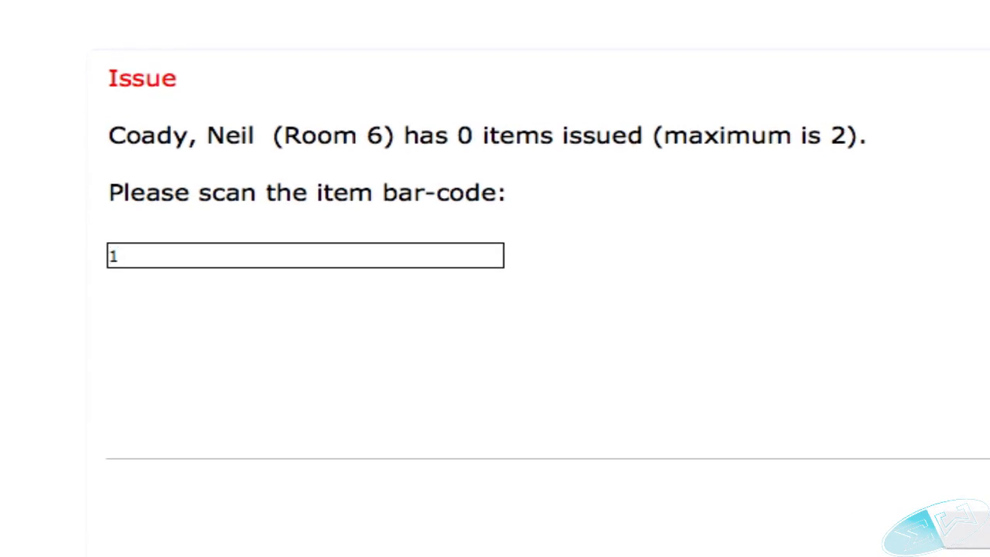
text(005)
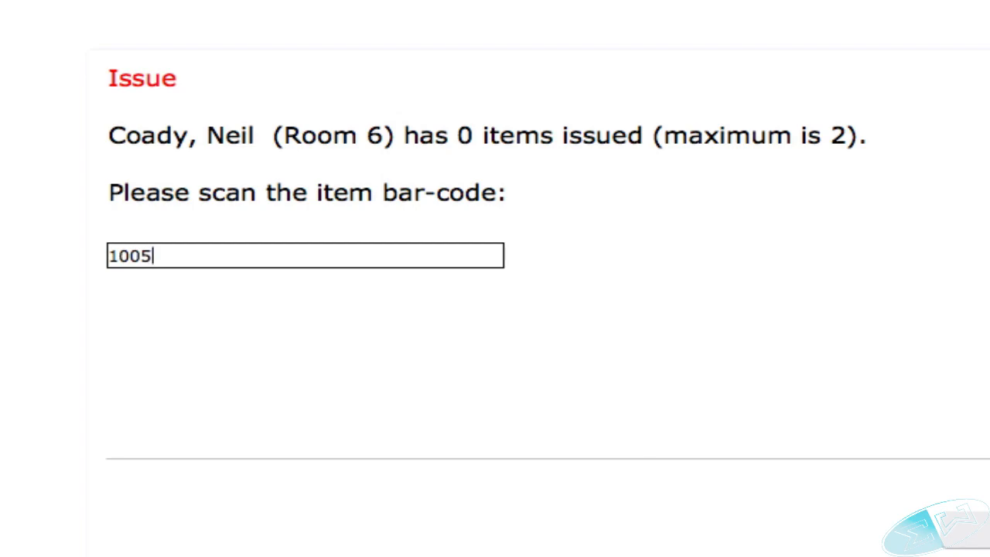
key(Return)
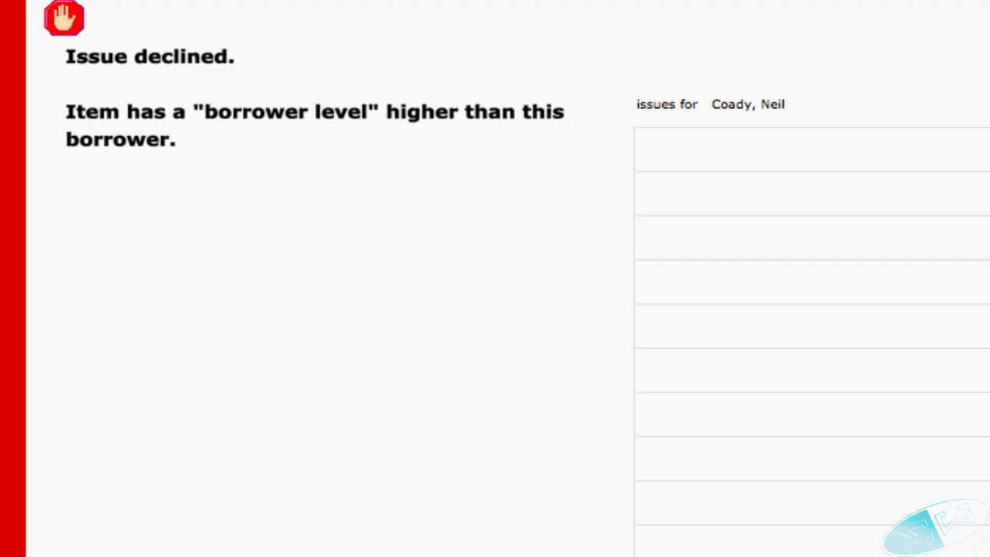
mouse_move(291, 115)
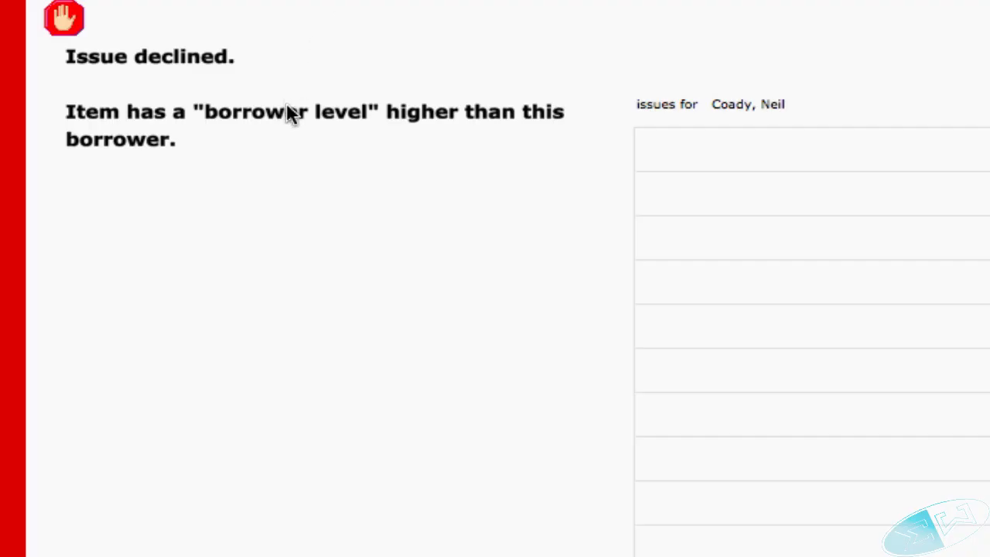
mouse_move(365, 130)
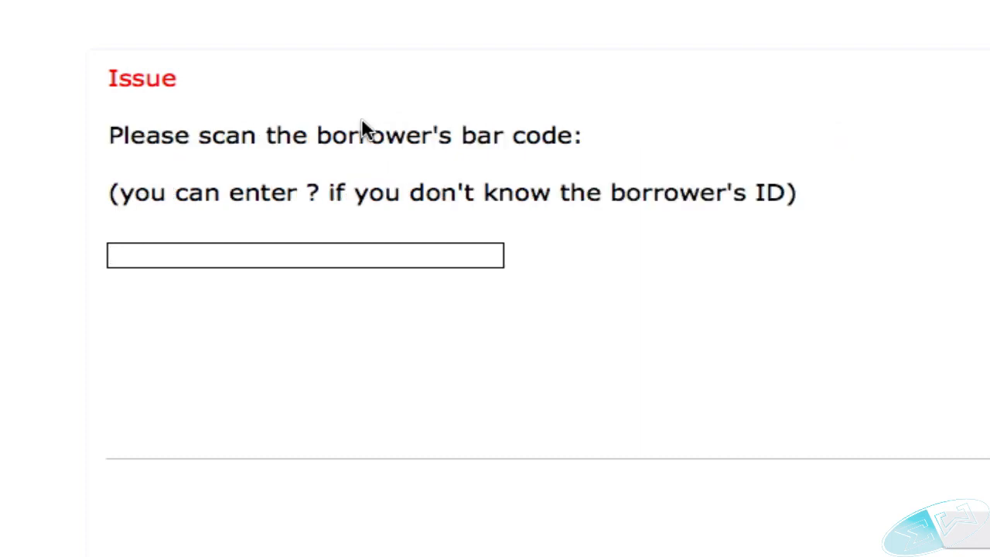
text(1)
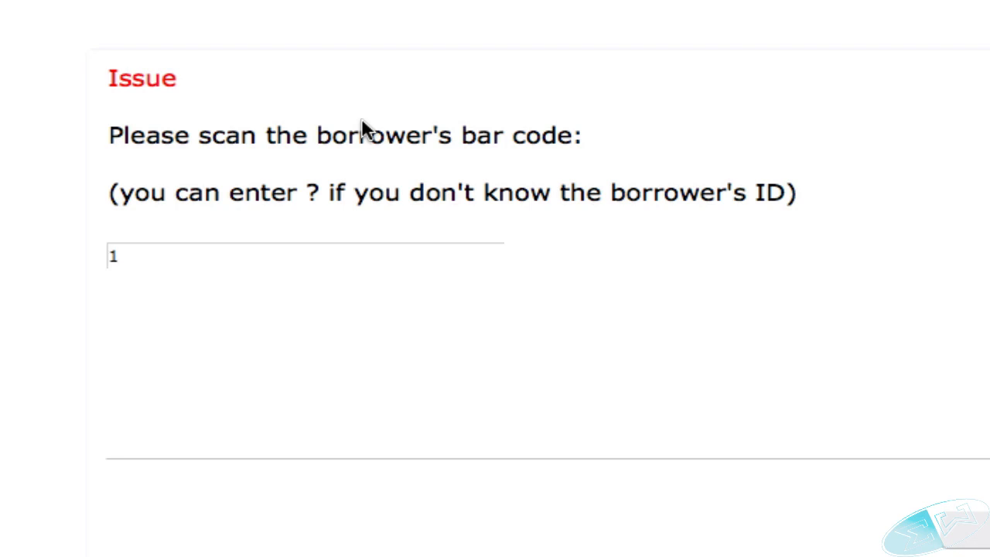
key(Return)
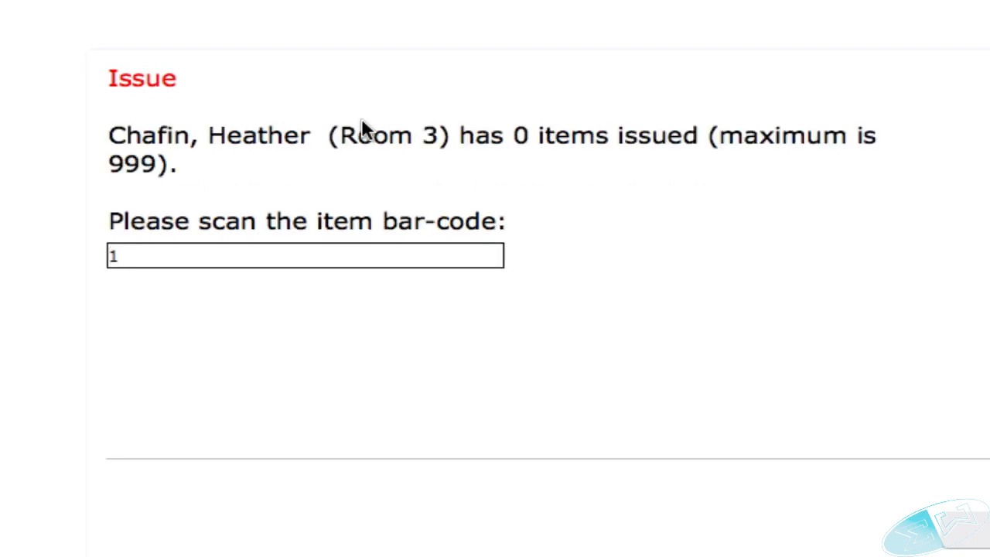
text(005)
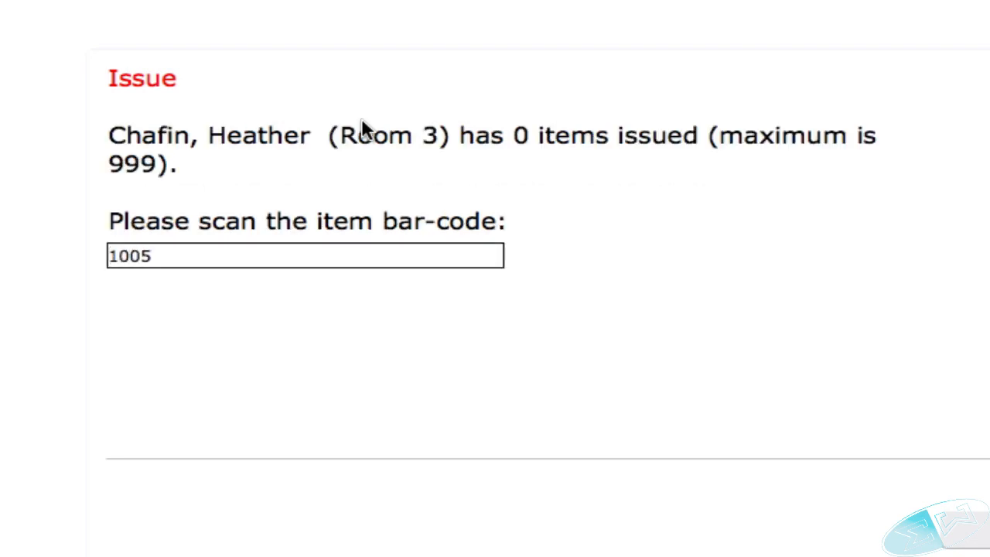
key(Return)
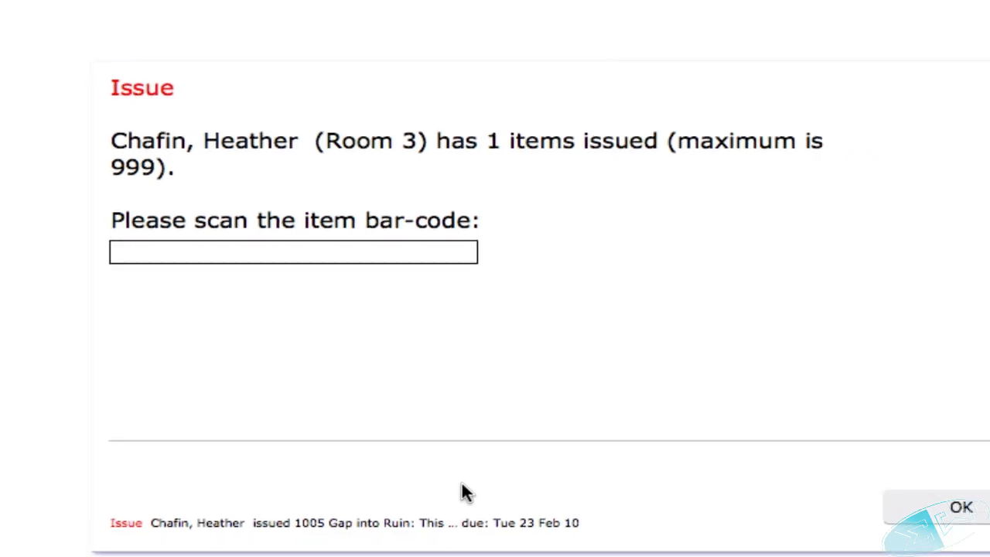
click(960, 507)
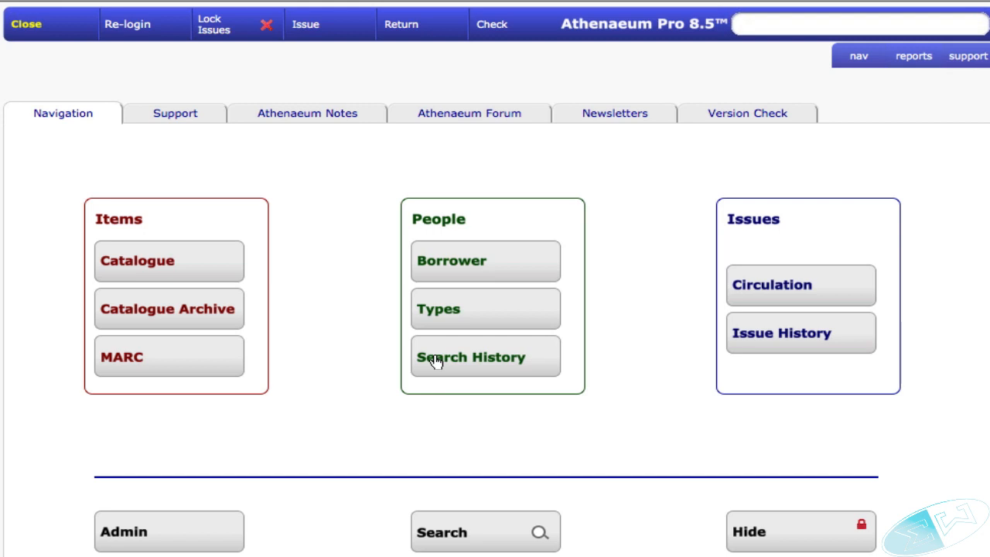
mouse_move(447, 356)
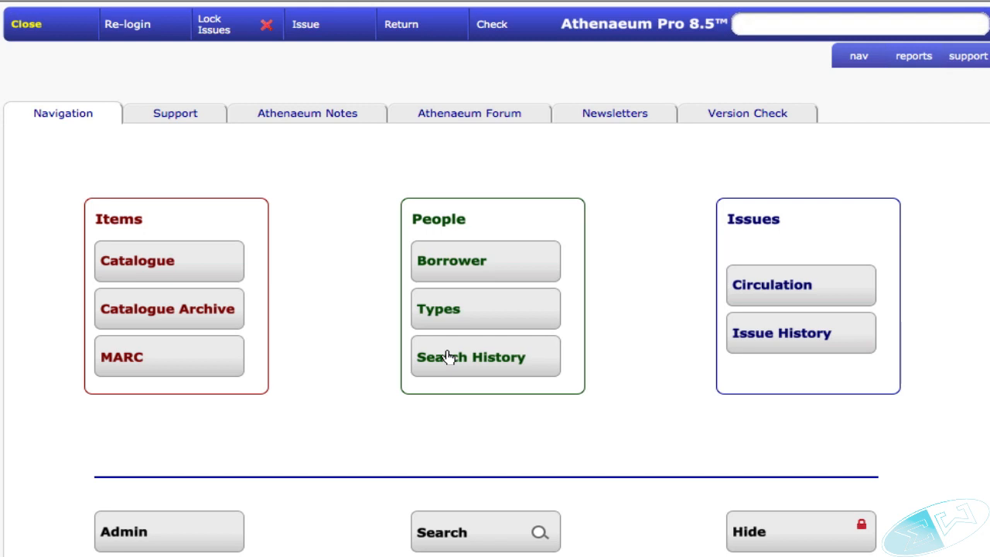
mouse_move(349, 42)
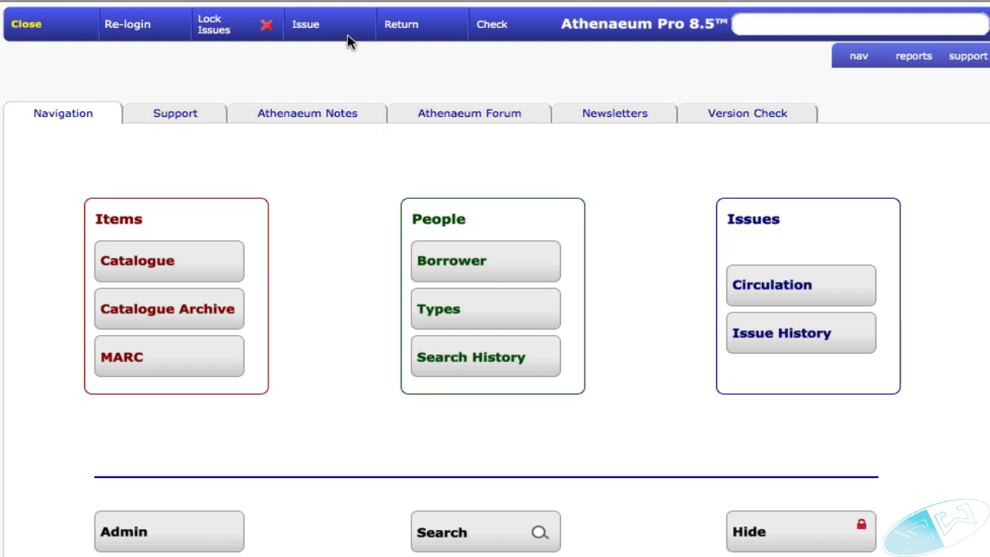
Step: Switch the Issue screen into Fast Issue mode with the 'go' command and the options password
click(306, 25)
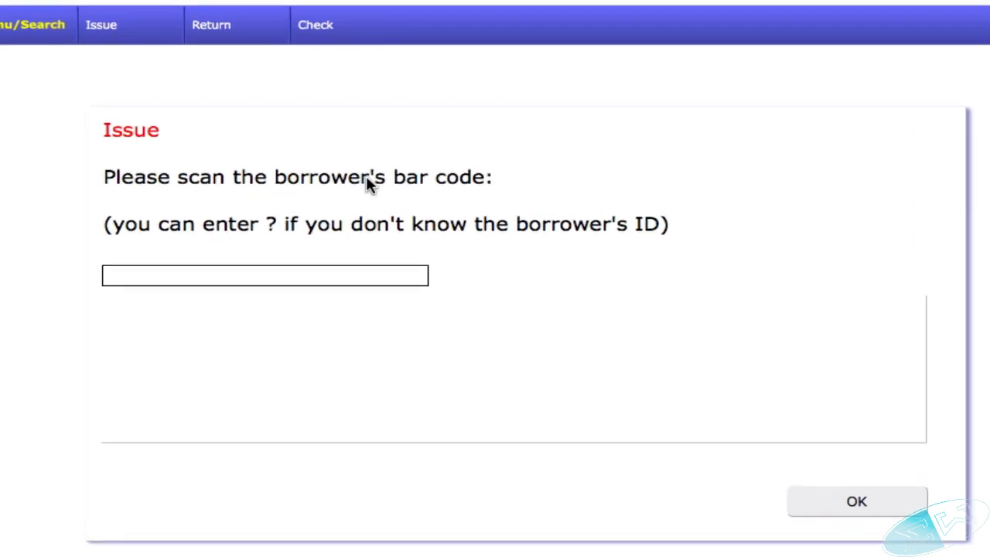
text(go)
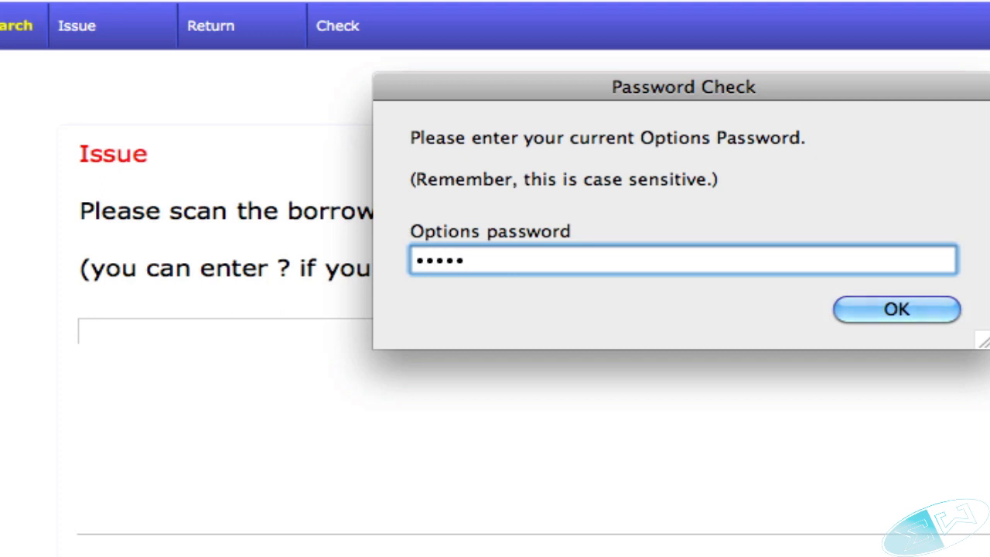
click(895, 309)
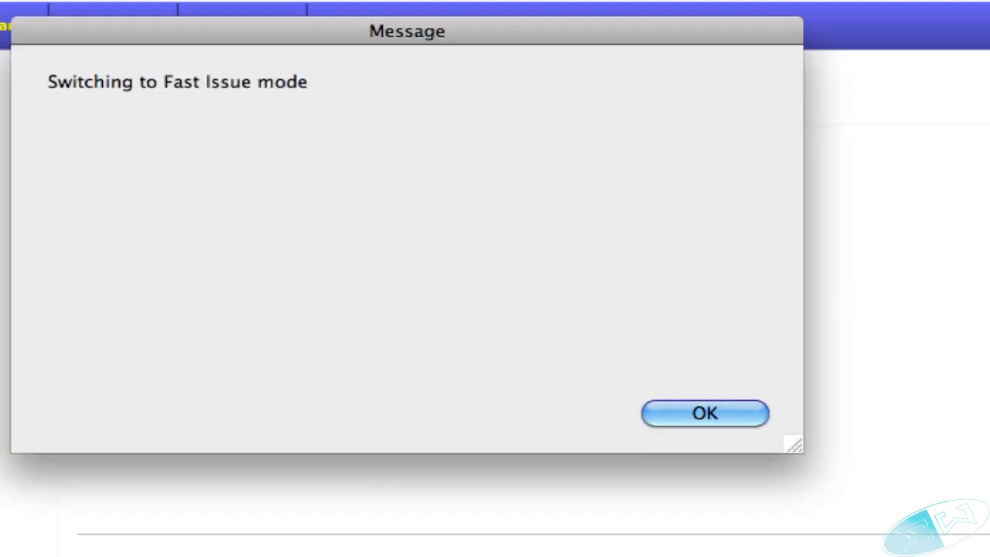
click(703, 413)
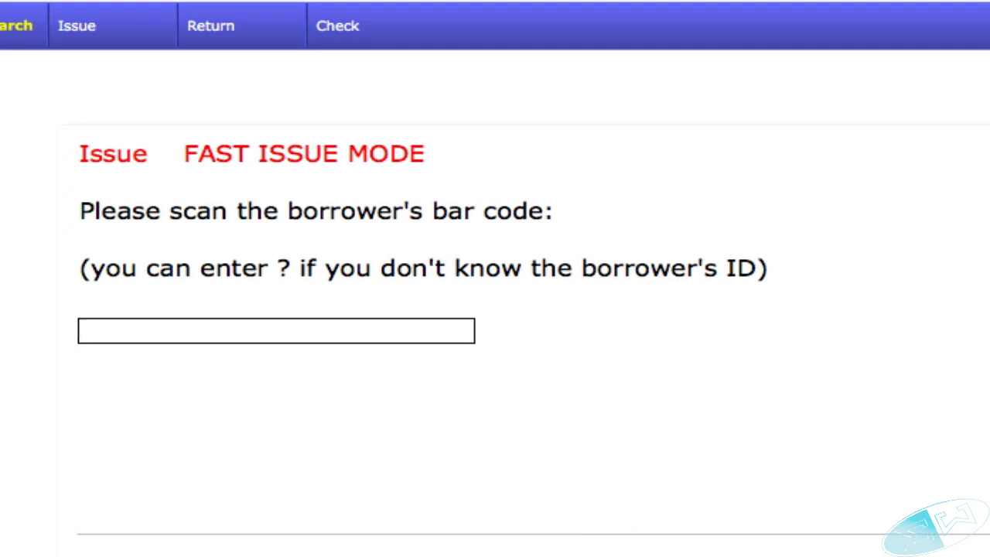
Step: Load borrower 101 in Fast Issue mode and enter item 1006
click(276, 331)
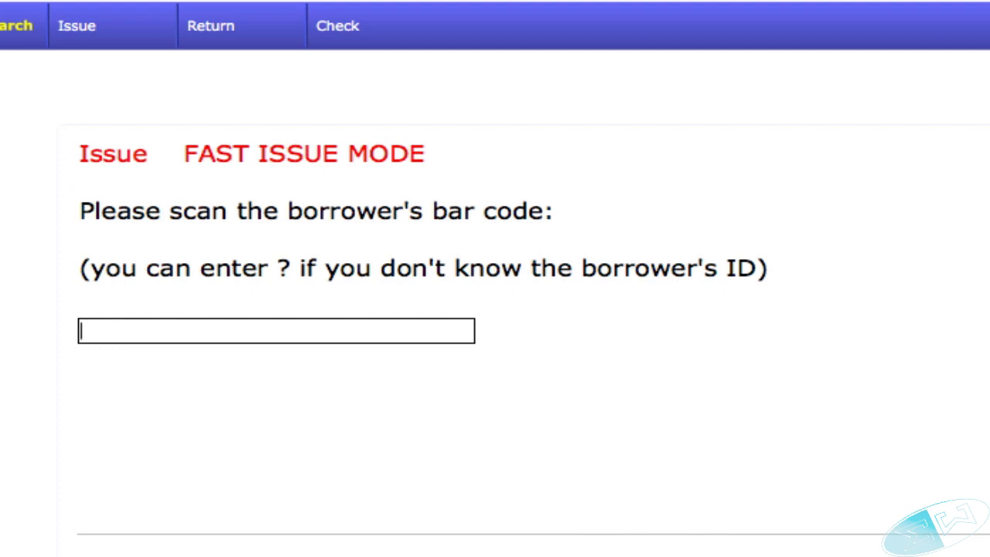
text(101)
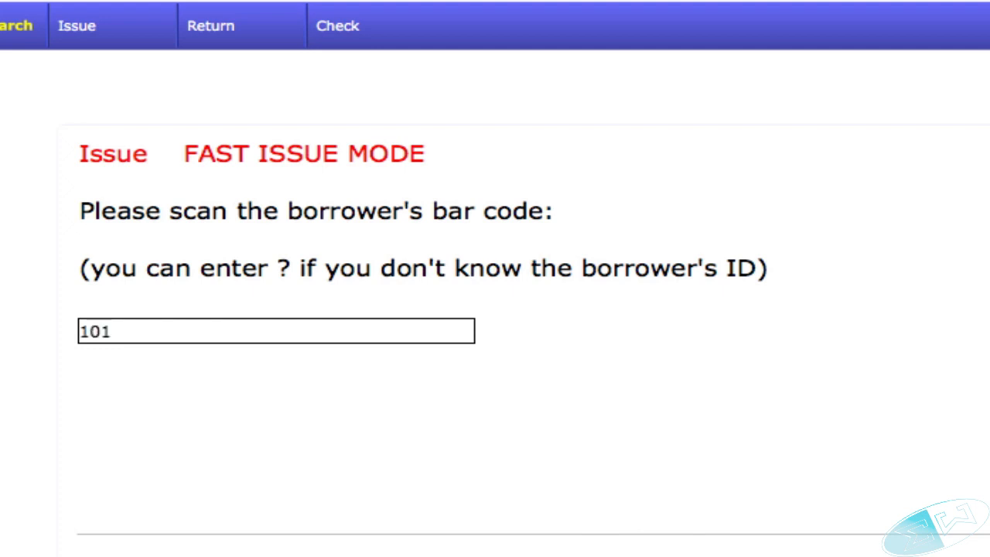
key(Return)
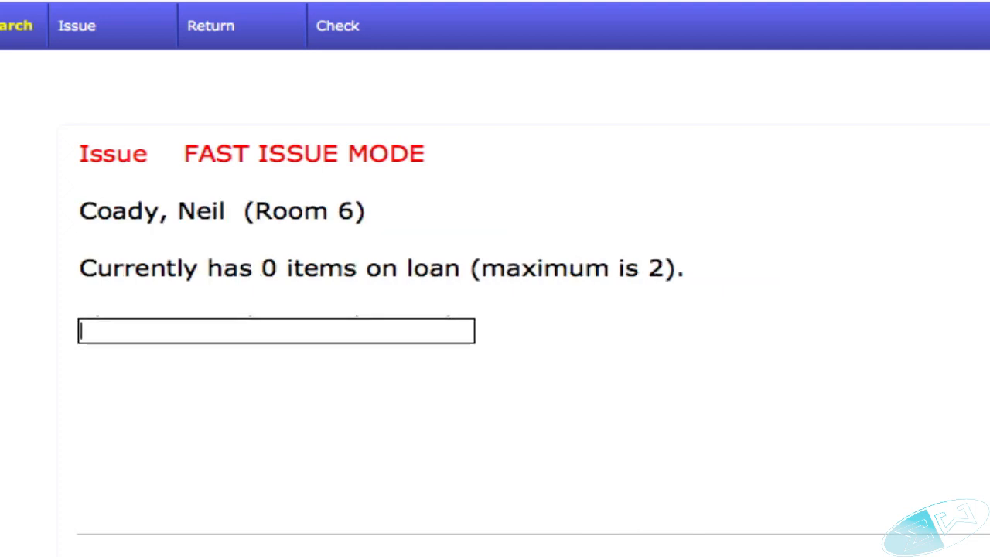
text(1006)
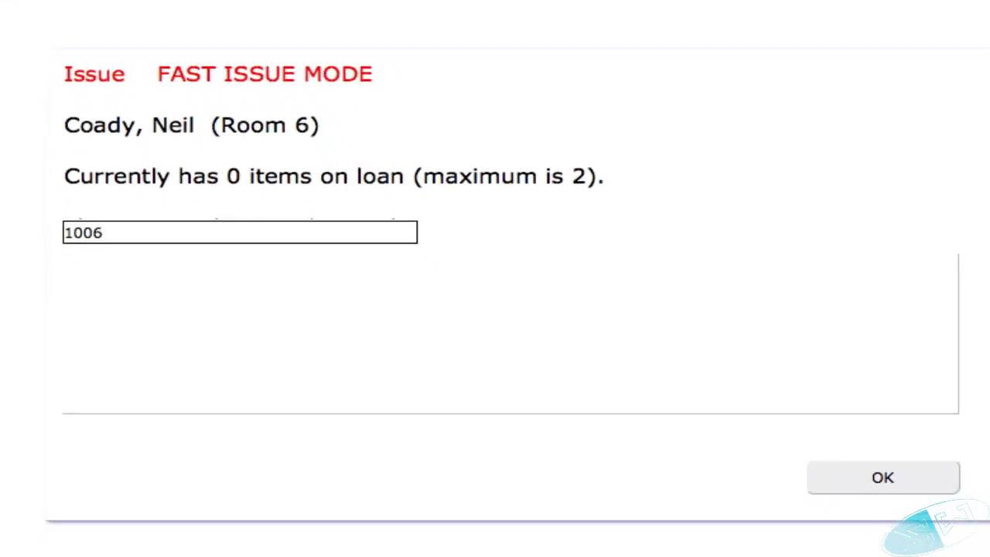